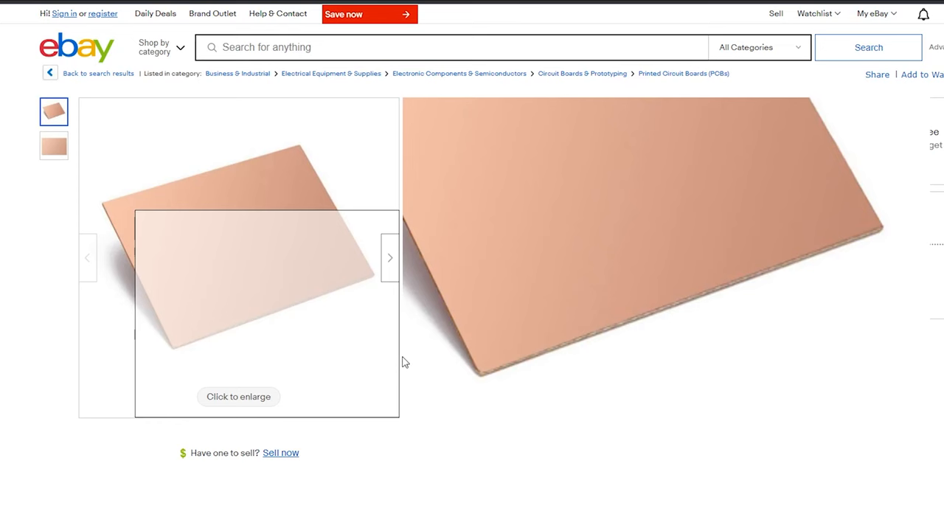
# Show the second gallery photo of the copper-clad board, flat and face-on, in the zoomed preview.
pyautogui.click(53, 145)
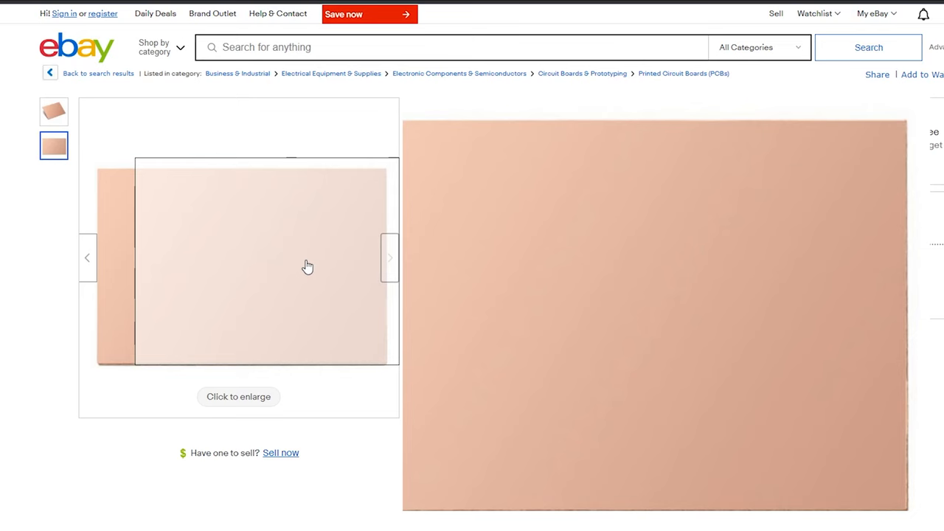